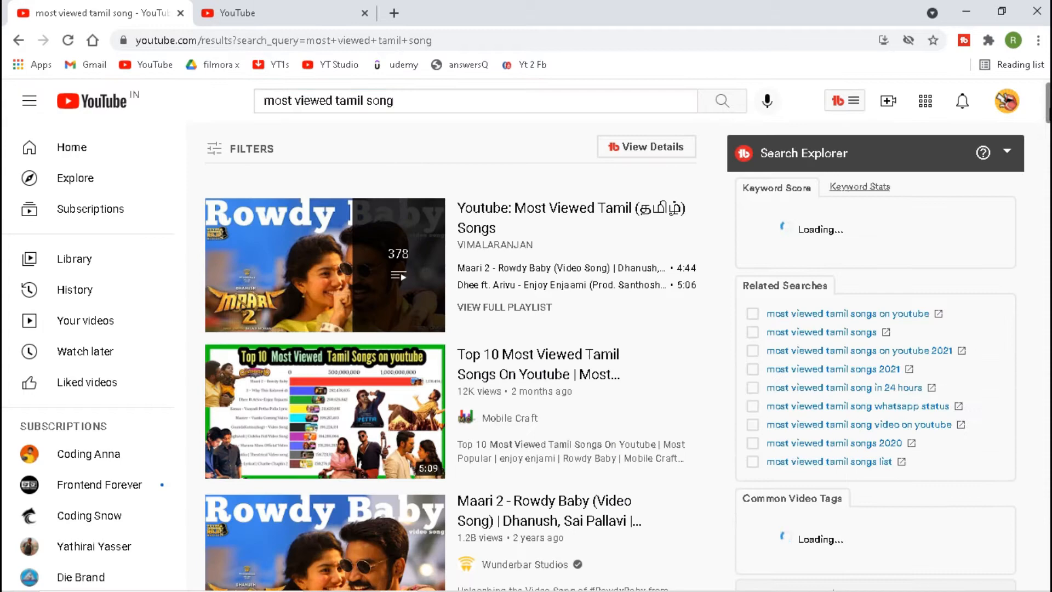
Search 'urula kizhangu tamil song' via the suggestion and open the top Tamil Rhymes for Children video.
scroll(down, 3)
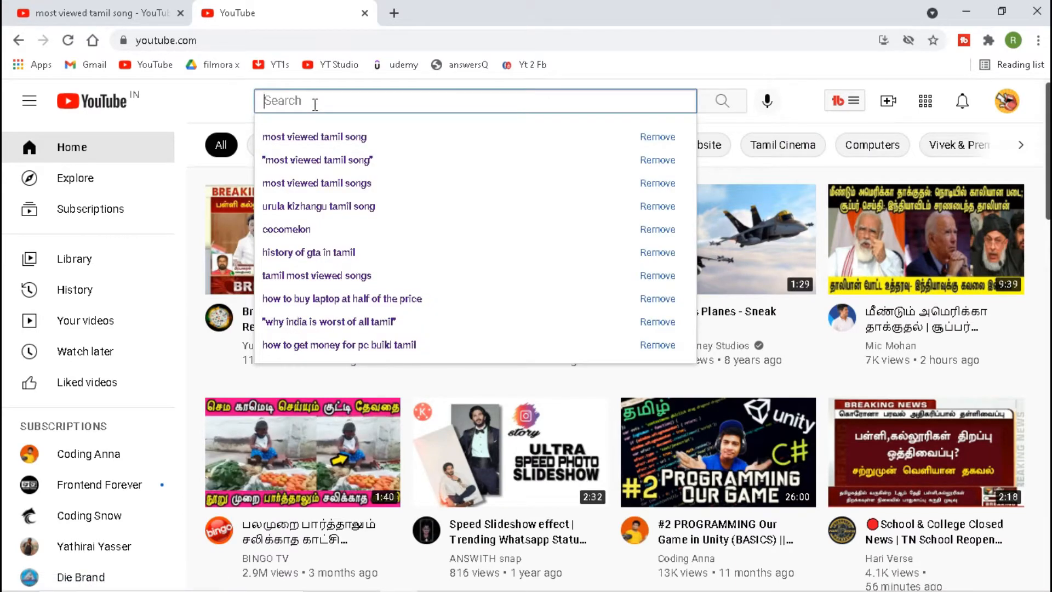
text(urula kizhangu)
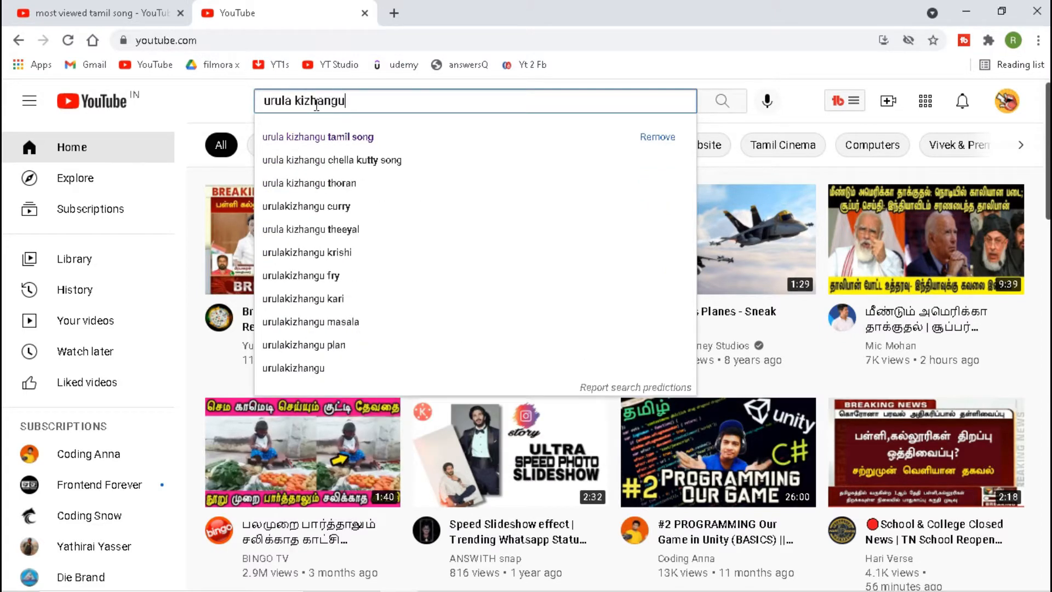
click(318, 136)
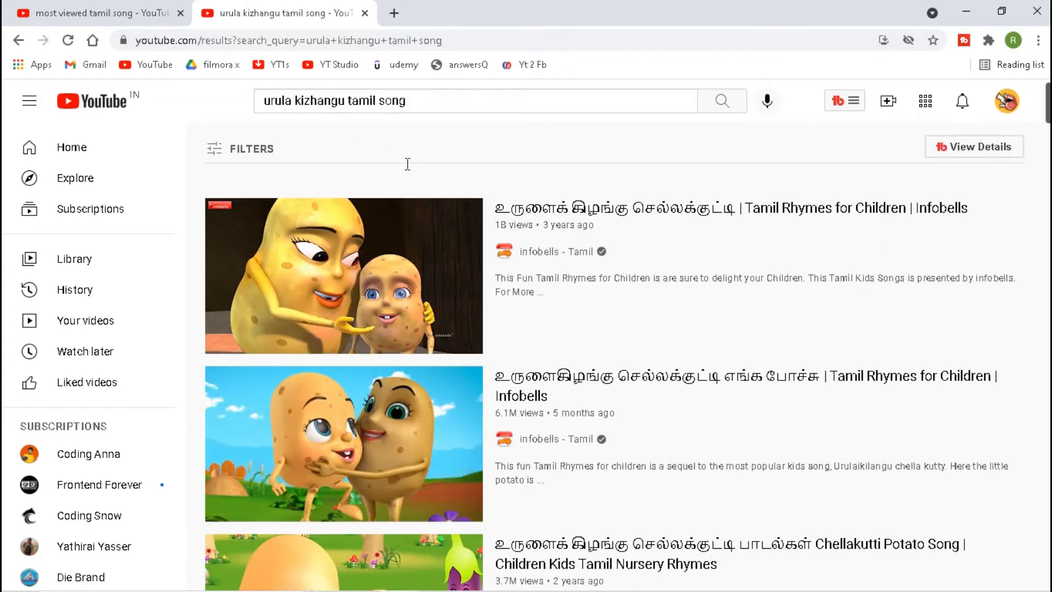
click(973, 146)
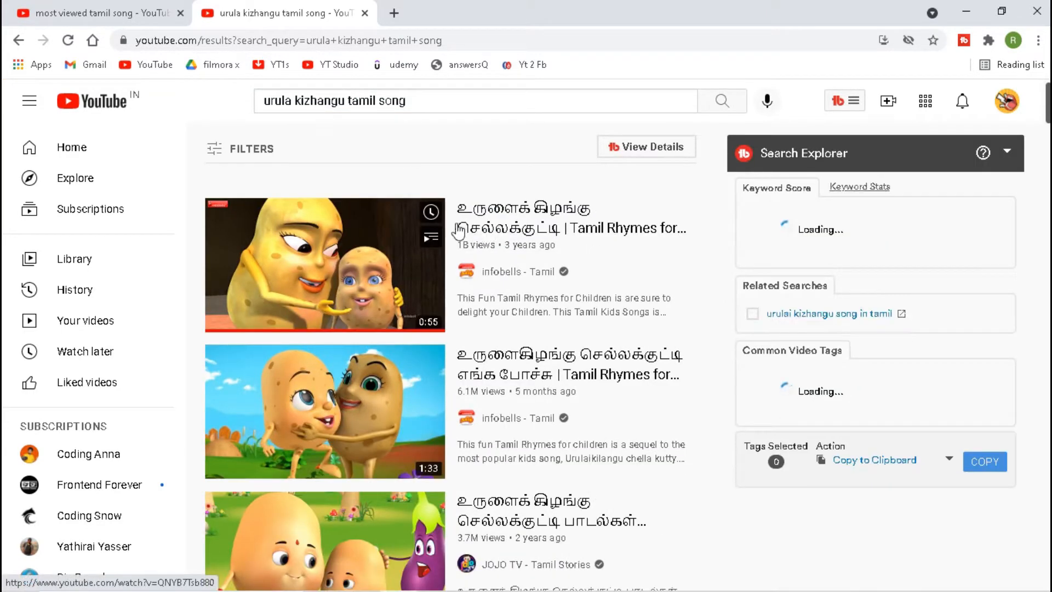
mouse_move(473, 254)
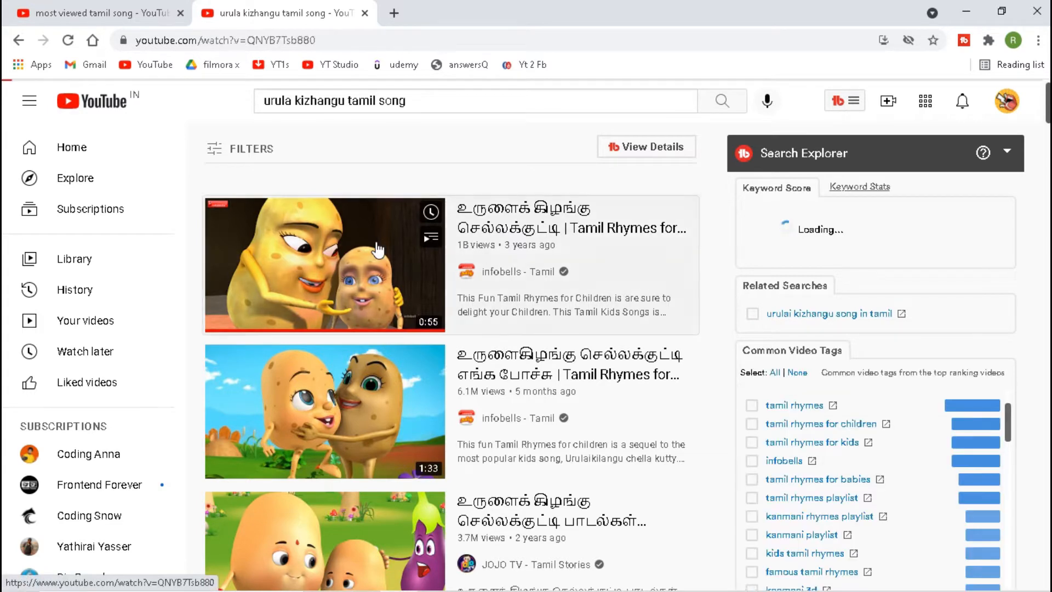
Play the 1B-view rhyme video to near its end, pause it, and return to the first tab.
click(324, 266)
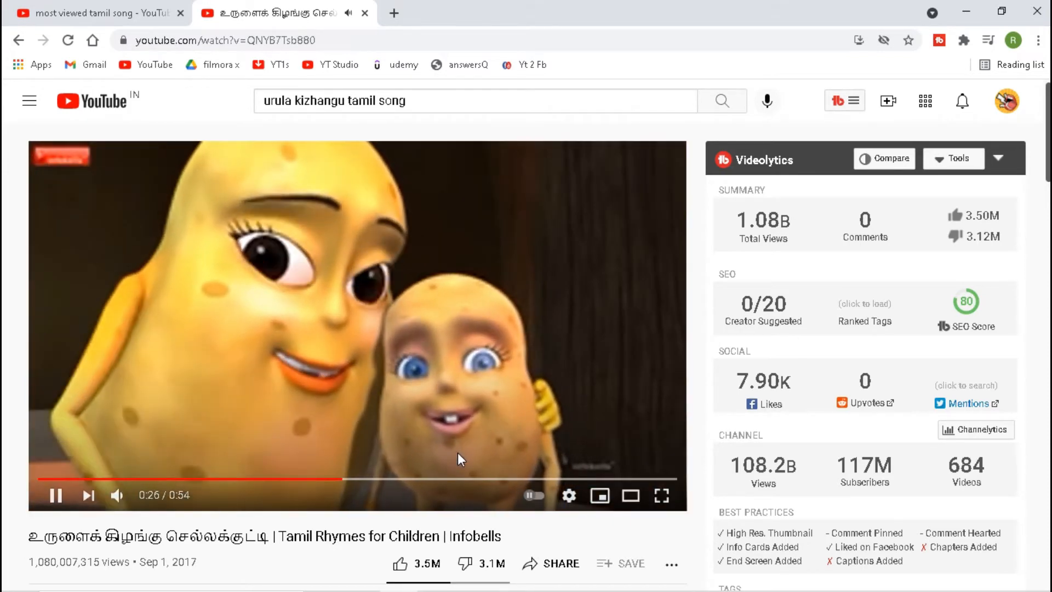
click(53, 496)
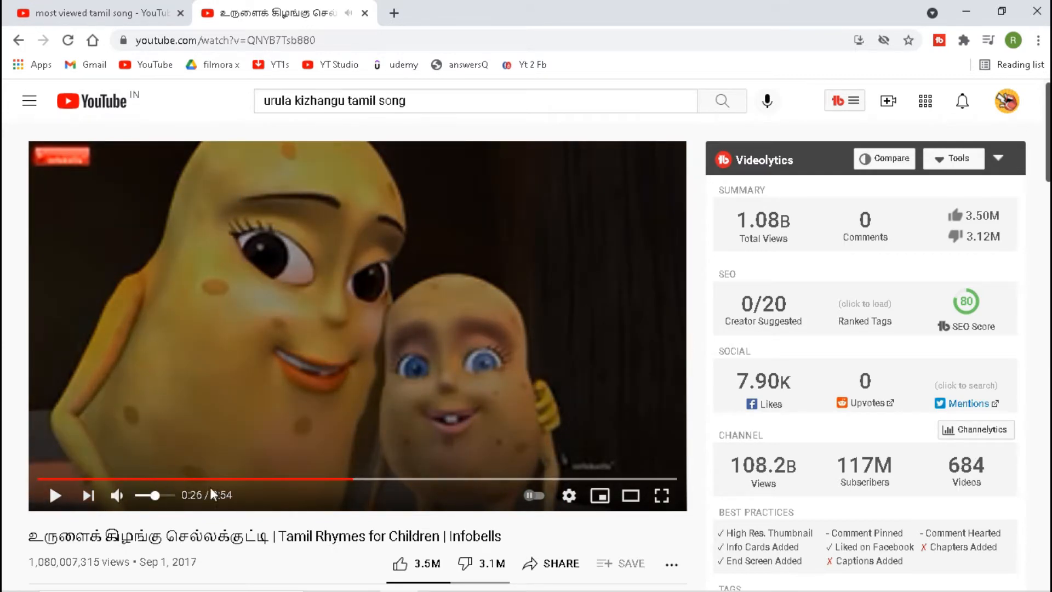
click(54, 497)
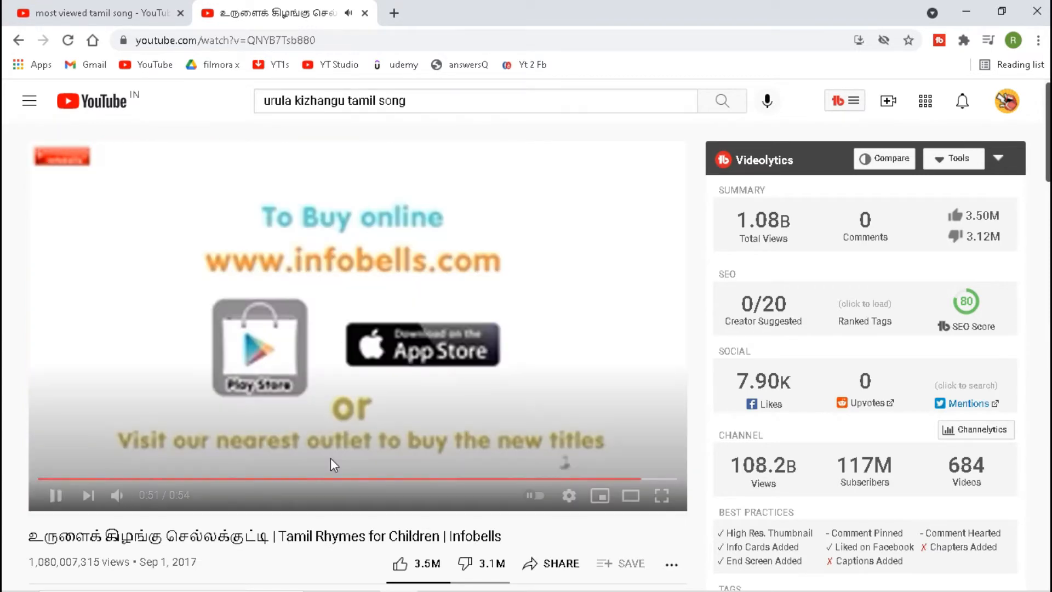
click(55, 496)
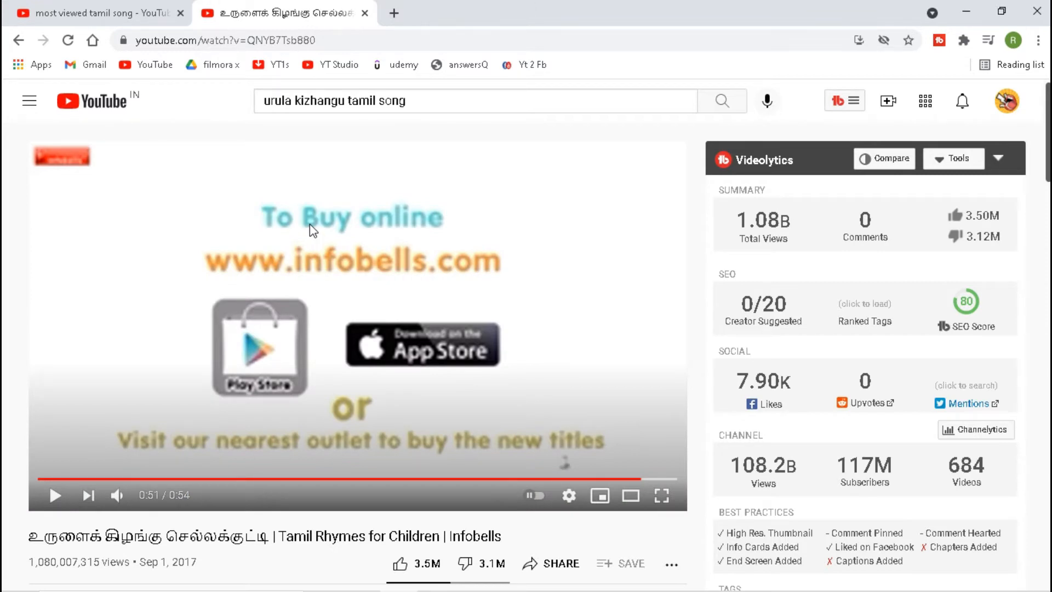
click(99, 12)
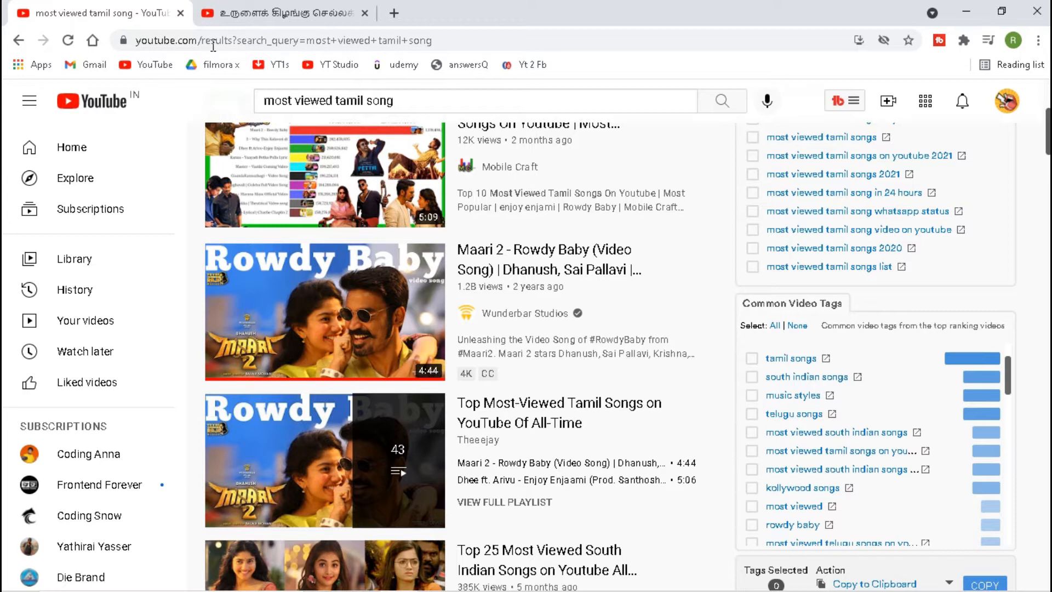
Search 'pewdiepie' in the first tab, showing the PewDiePie channel with 110M subscribers.
text(pewdiepie)
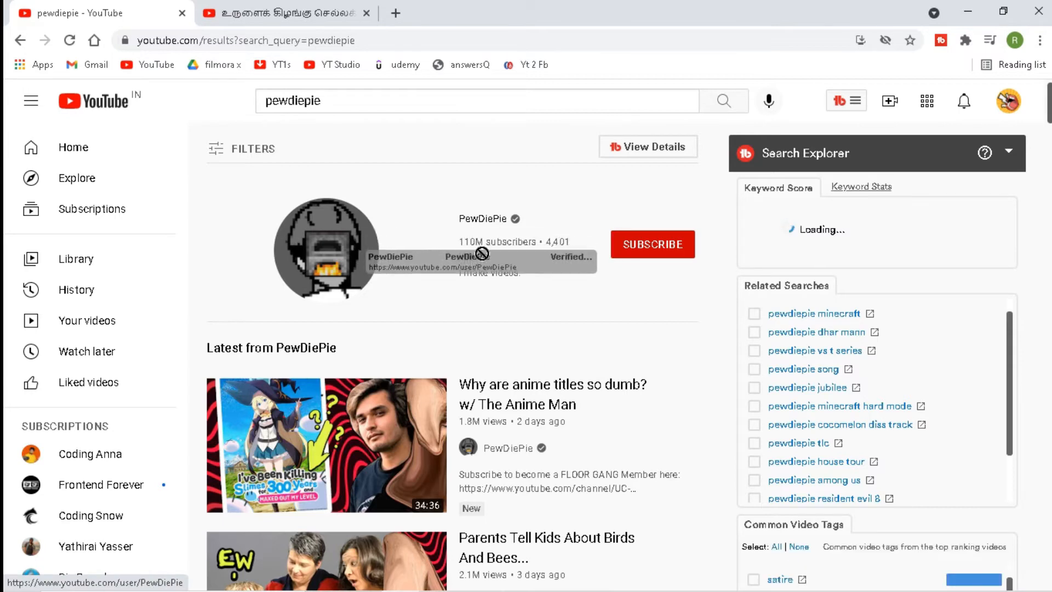
click(287, 13)
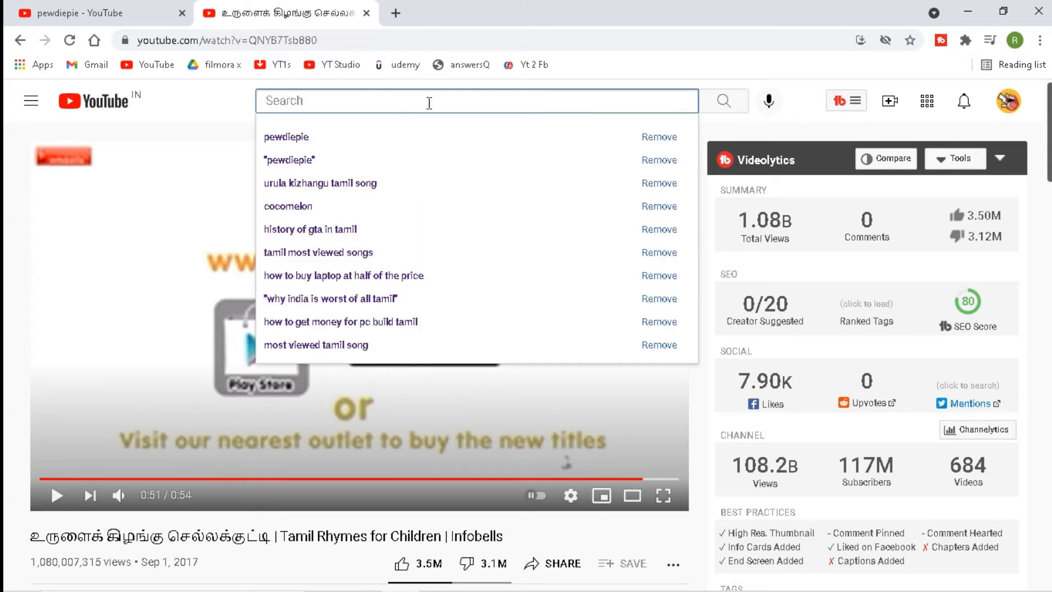
Search 'cocomelon' in the second tab, view its 117M-subscriber channel, then return to the PewDiePie results.
text(c)
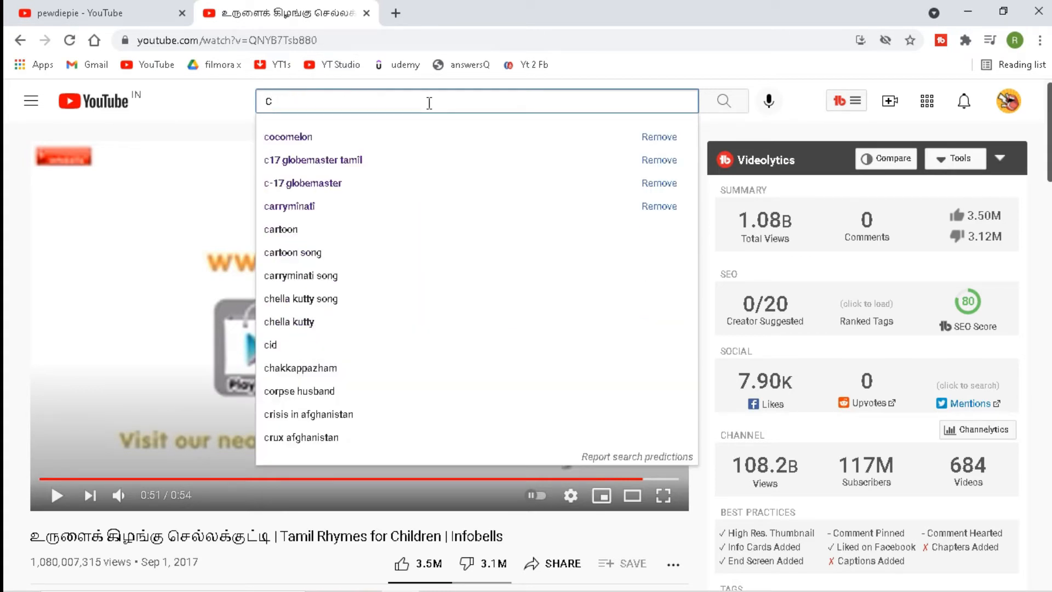
text(ocomelo)
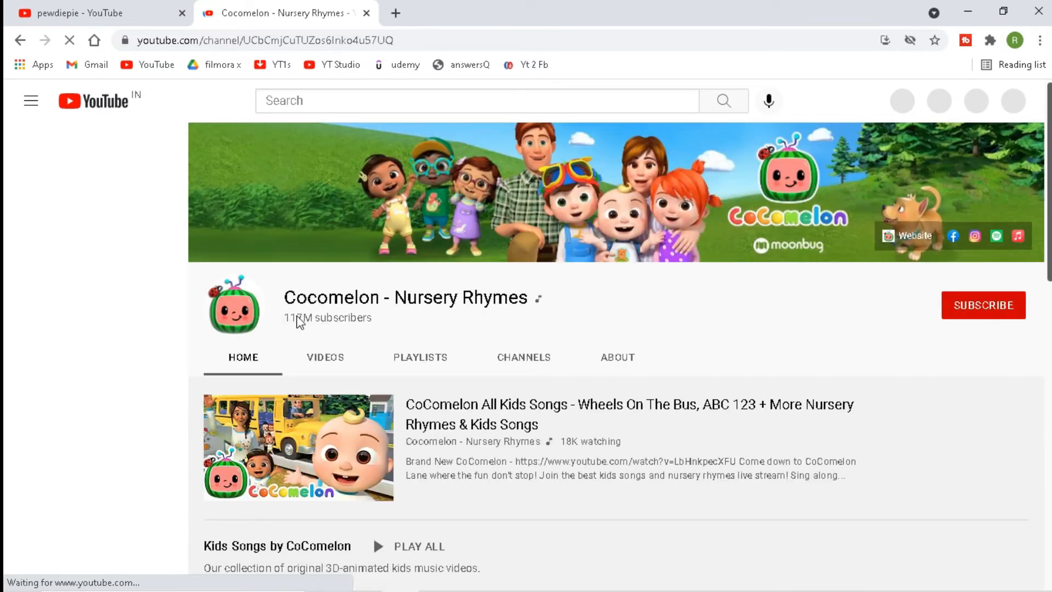
drag(283, 297, 372, 318)
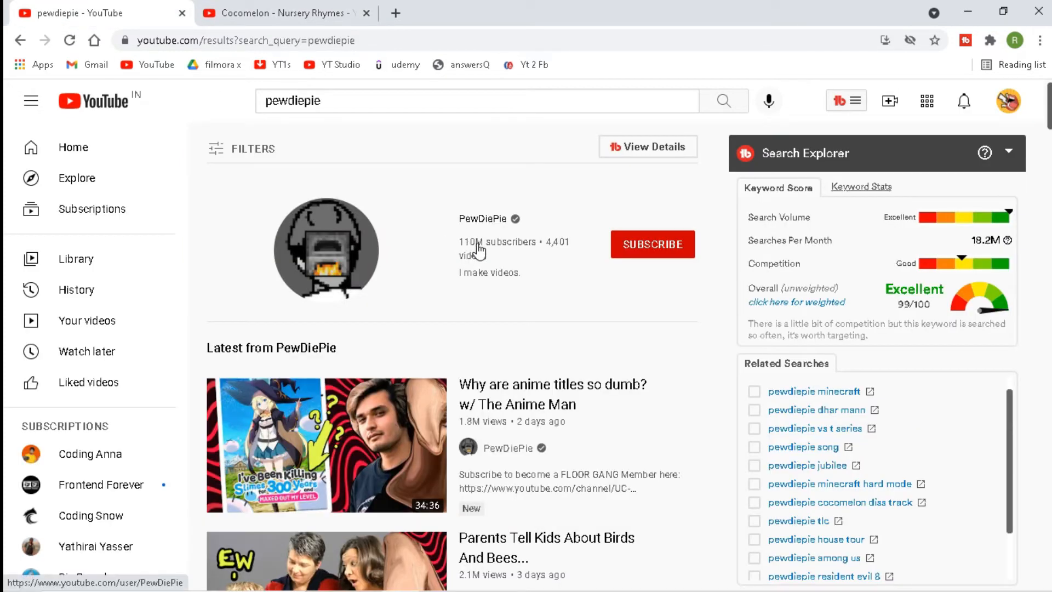
click(287, 14)
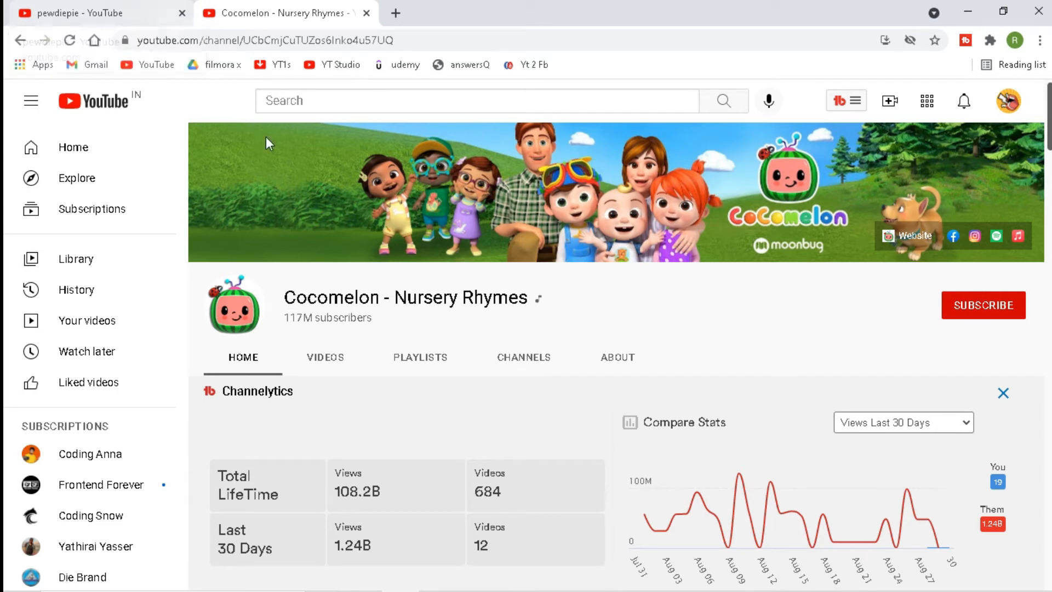
click(82, 14)
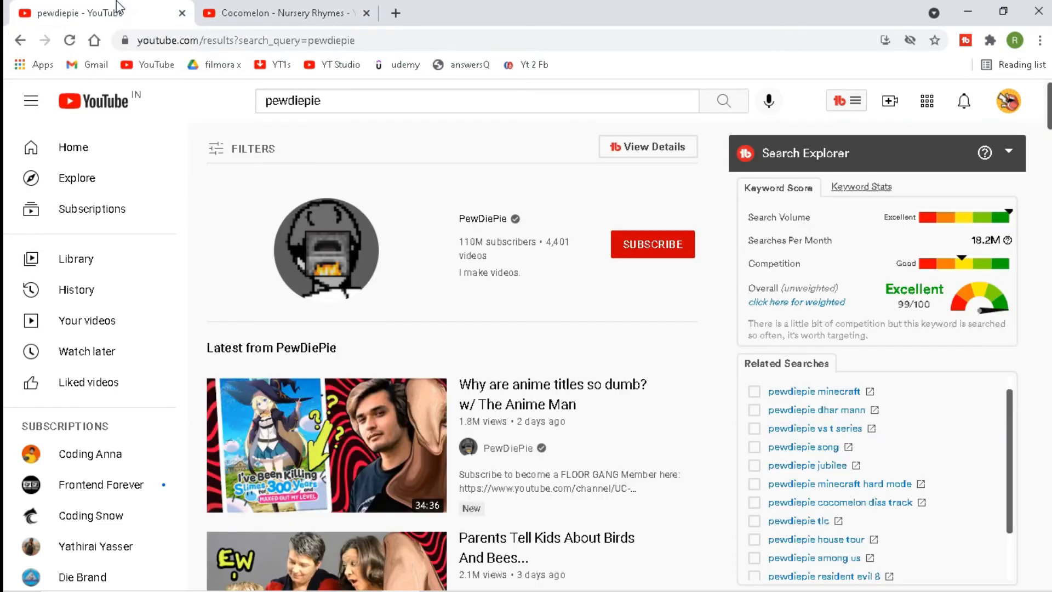
mouse_move(257, 16)
text(tamil songs)
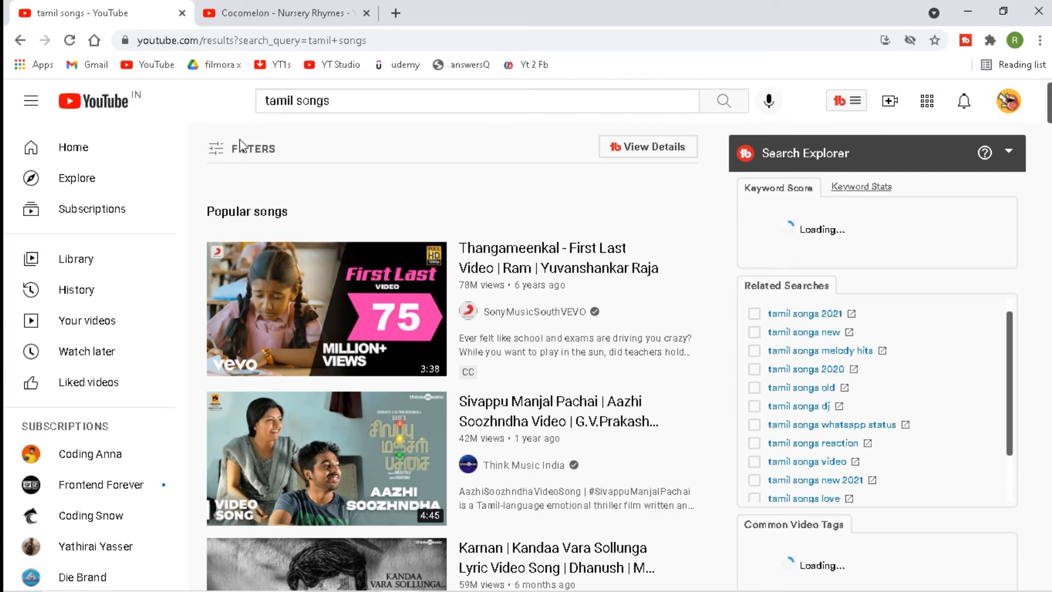
Sort the 'tamil songs' results by View count using the filters.
click(241, 148)
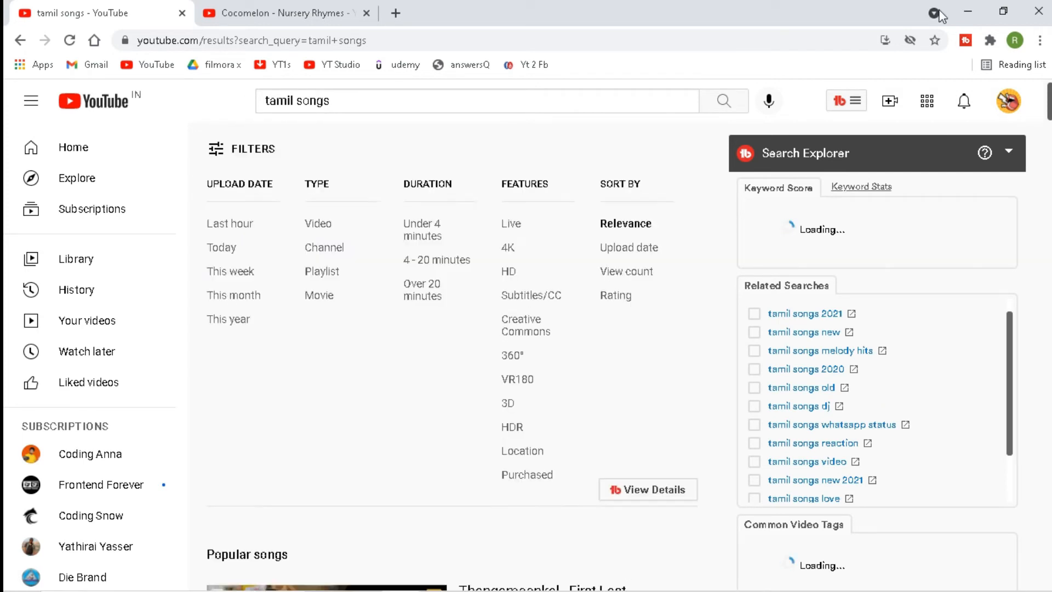
mouse_move(636, 277)
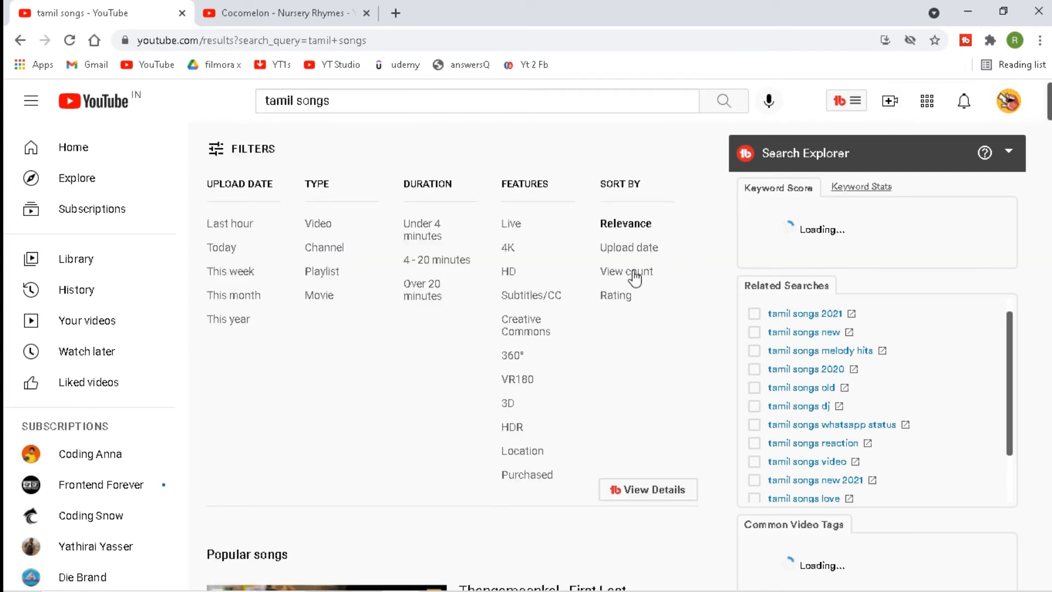
click(626, 272)
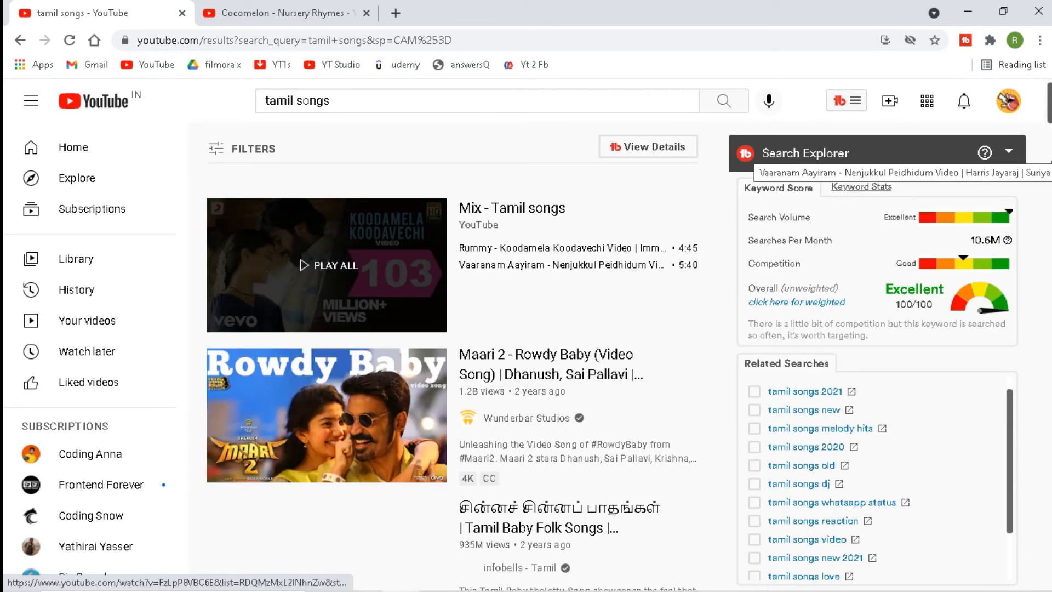
scroll(down, 3)
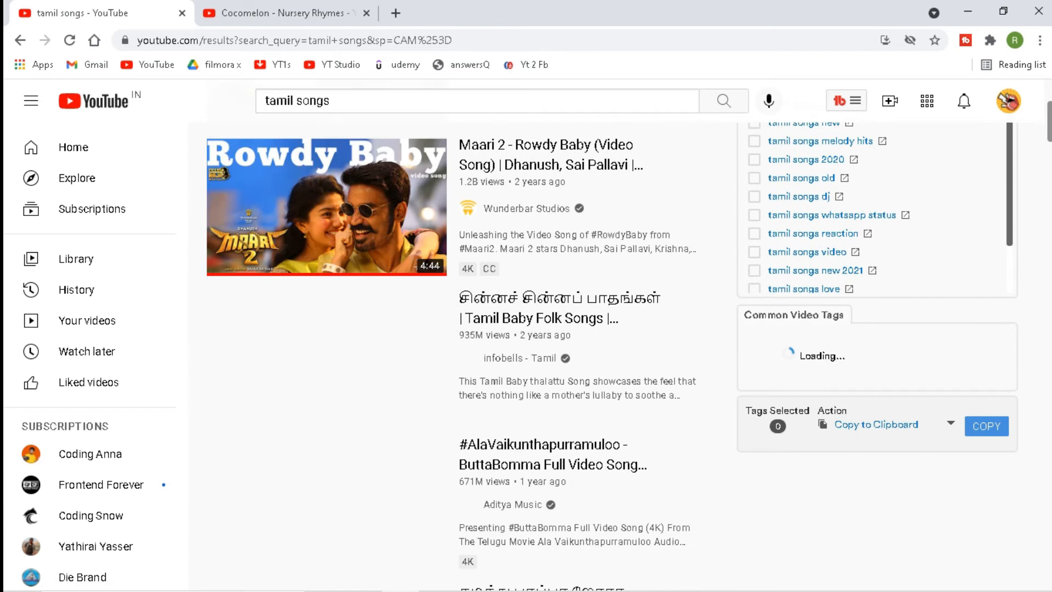
scroll(down, 3)
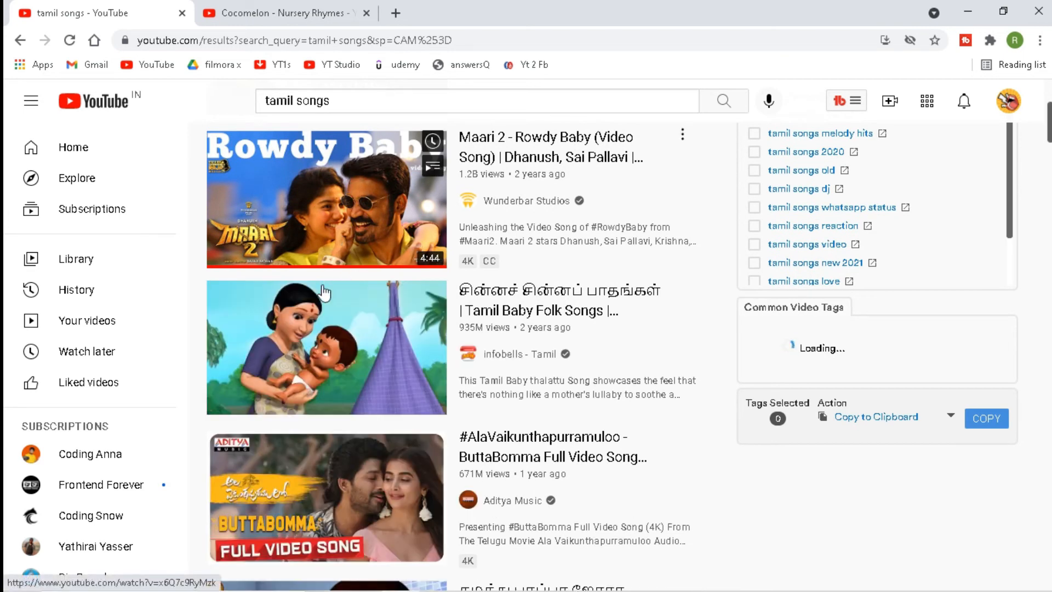
mouse_move(453, 298)
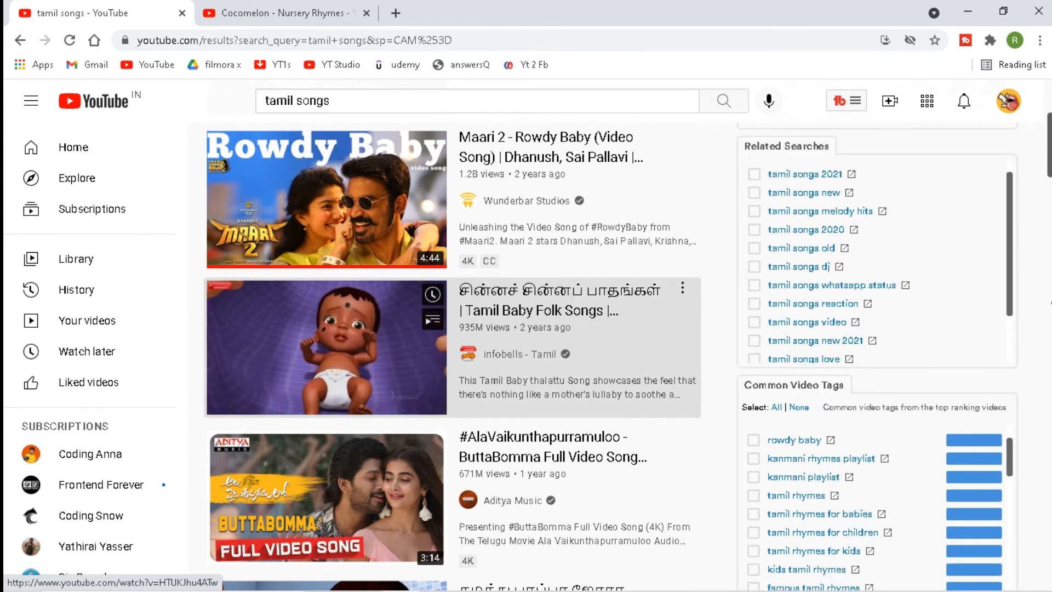
scroll(down, 3)
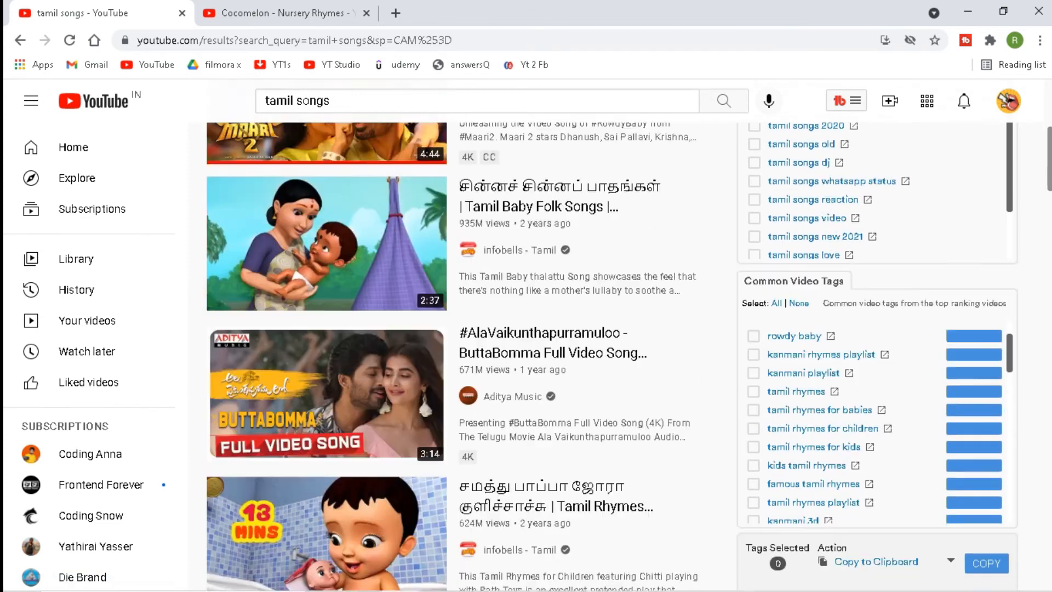
scroll(down, 3)
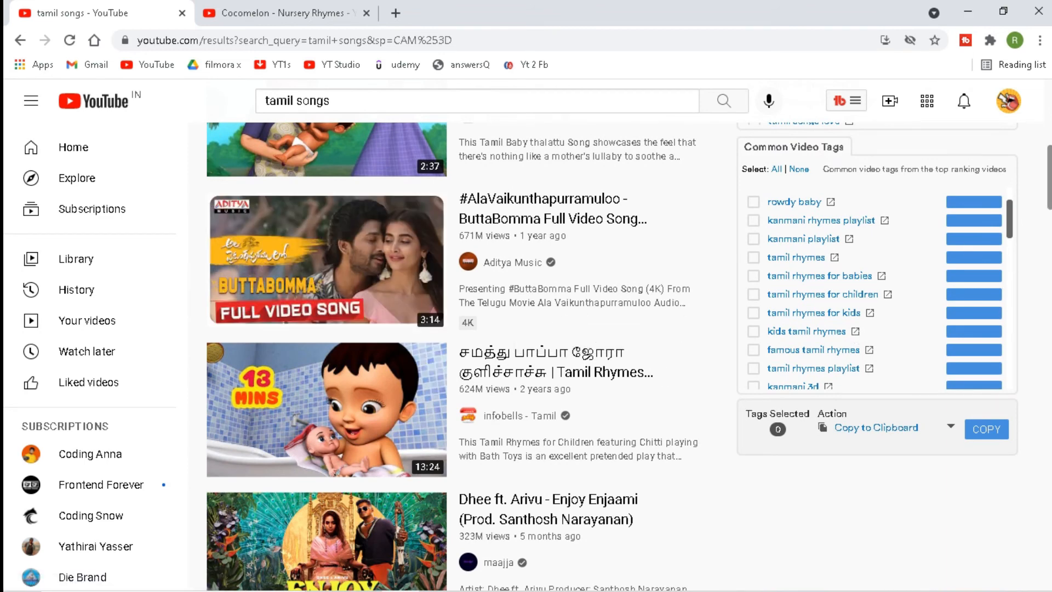
scroll(down, 3)
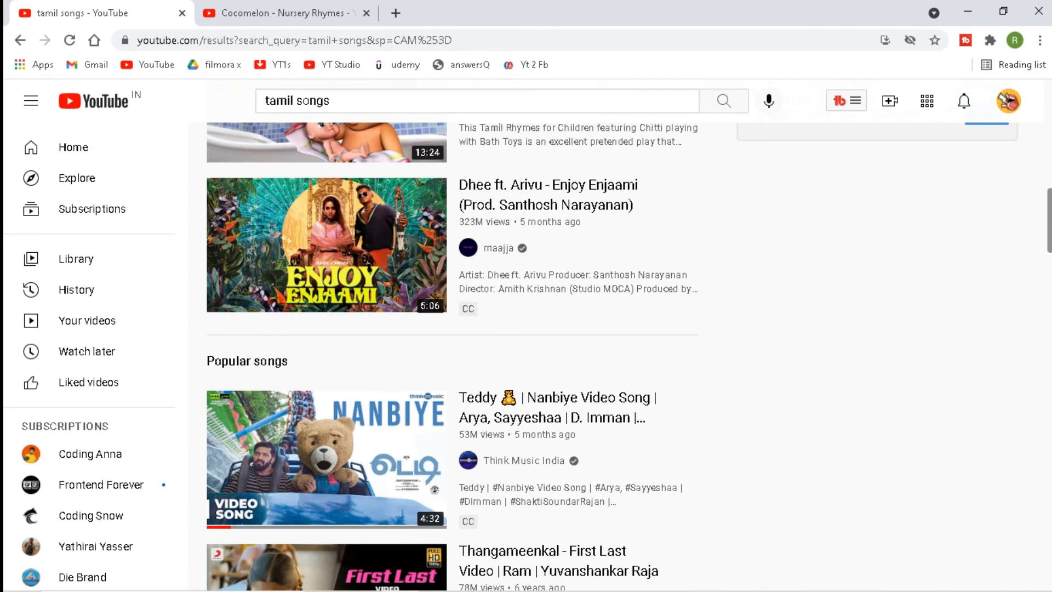
scroll(down, 3)
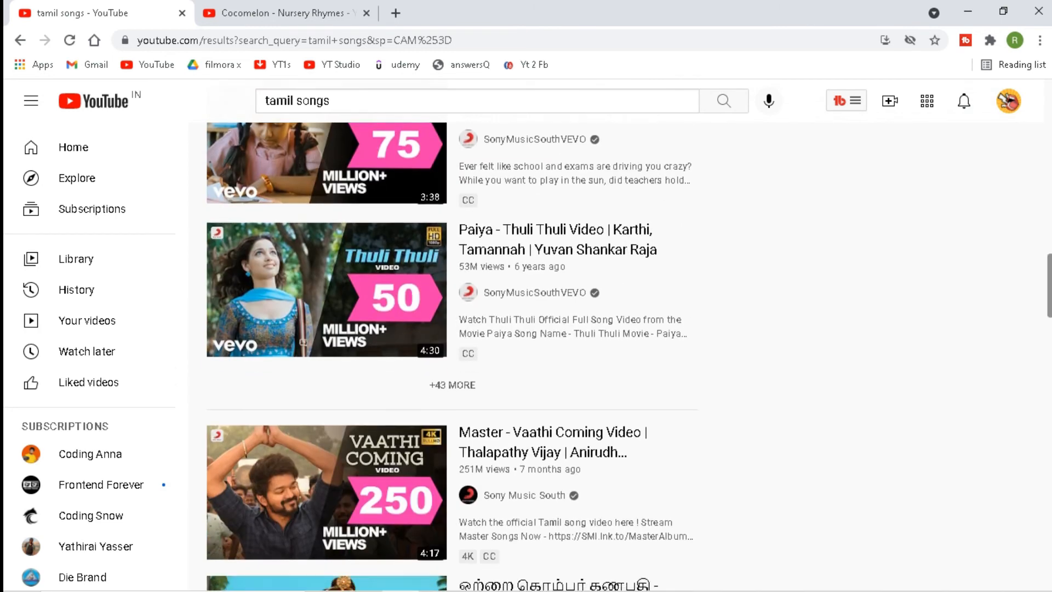
scroll(down, 3)
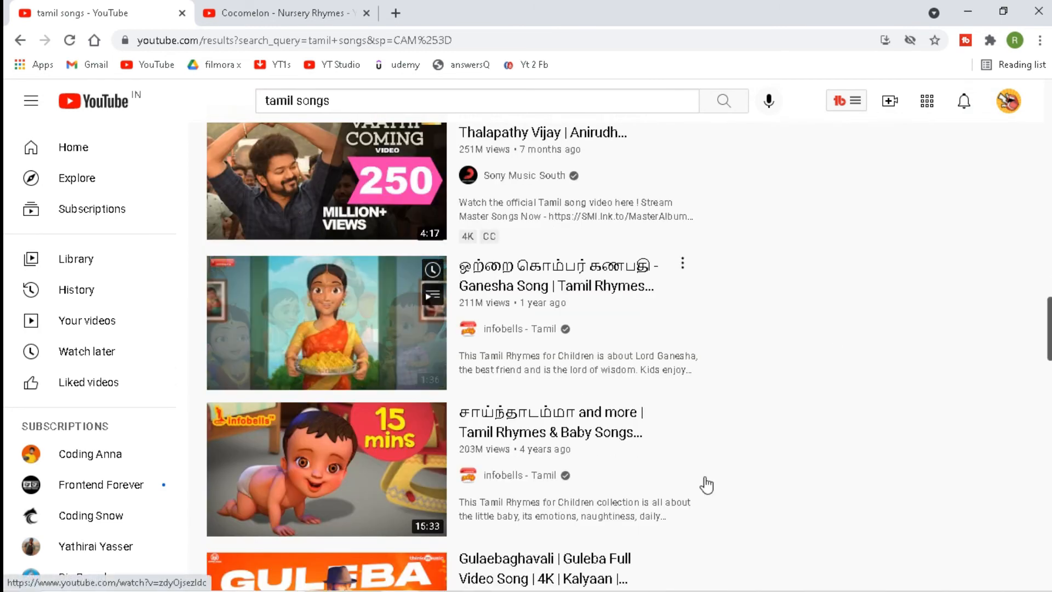